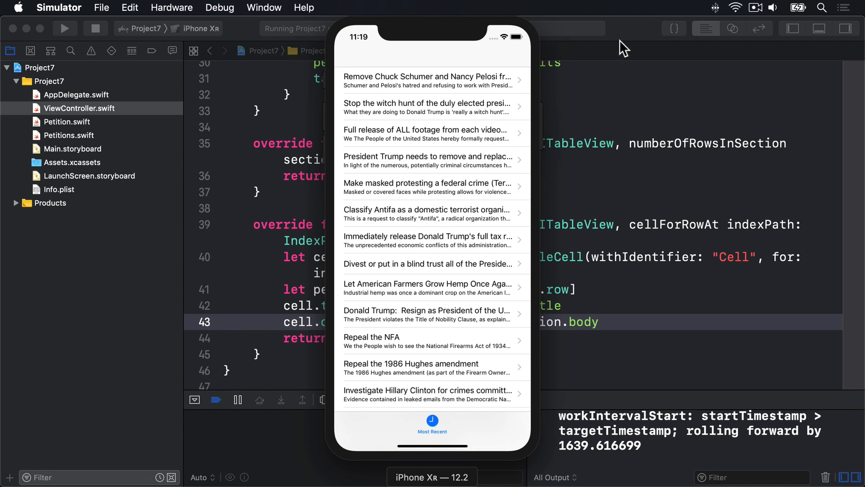
# Step: Bring the Xcode project window back in front of the running Simulator app
pyautogui.click(85, 8)
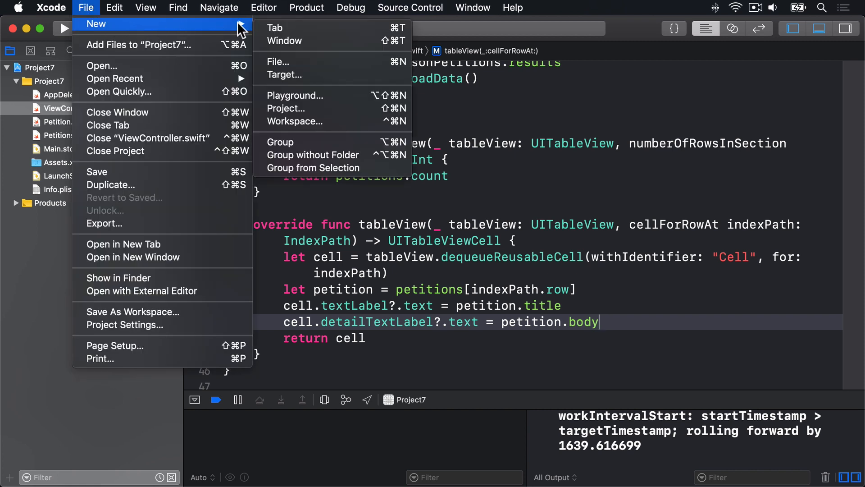
pyautogui.moveTo(387, 62)
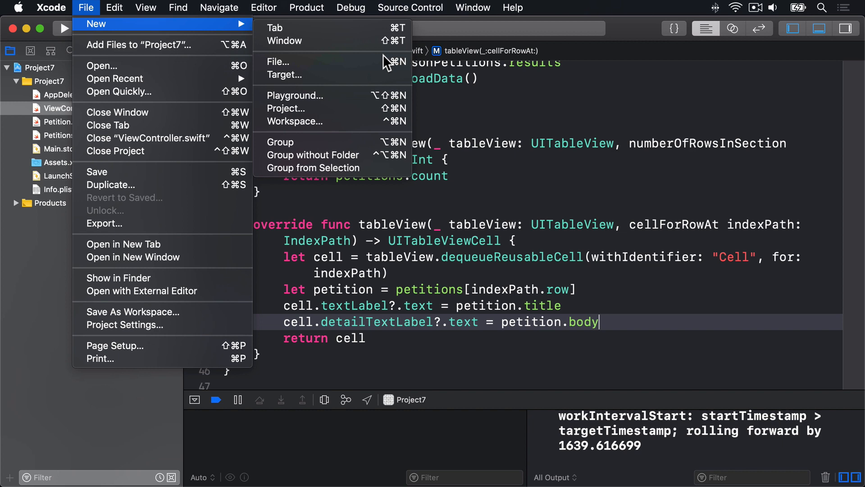
pyautogui.moveTo(531, 161)
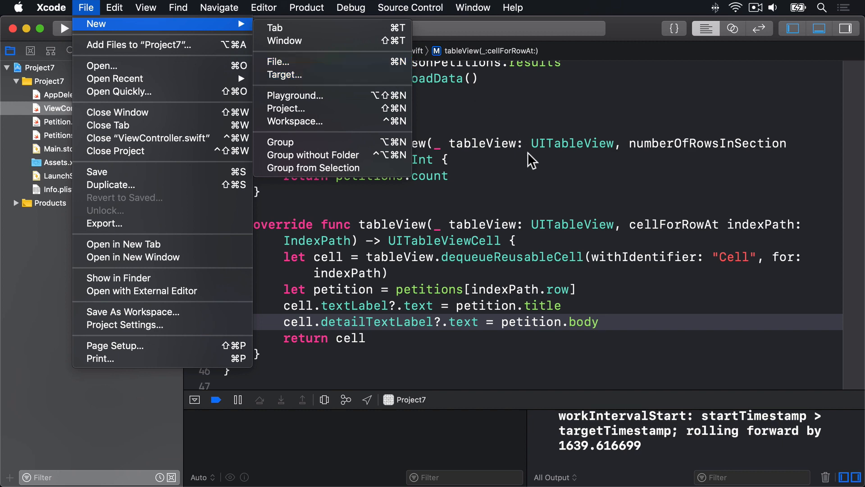
# Step: Create a Cocoa Touch Class named DetailViewController, a Swift UIViewController subclass
pyautogui.click(279, 62)
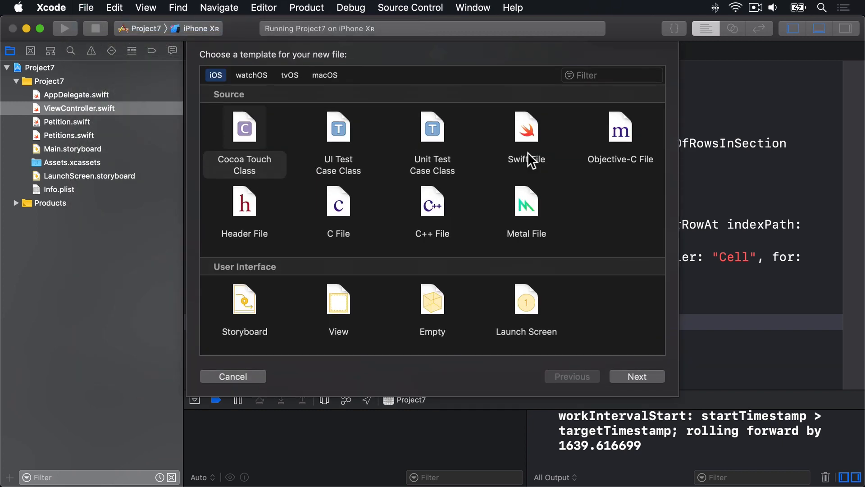
pyautogui.click(244, 128)
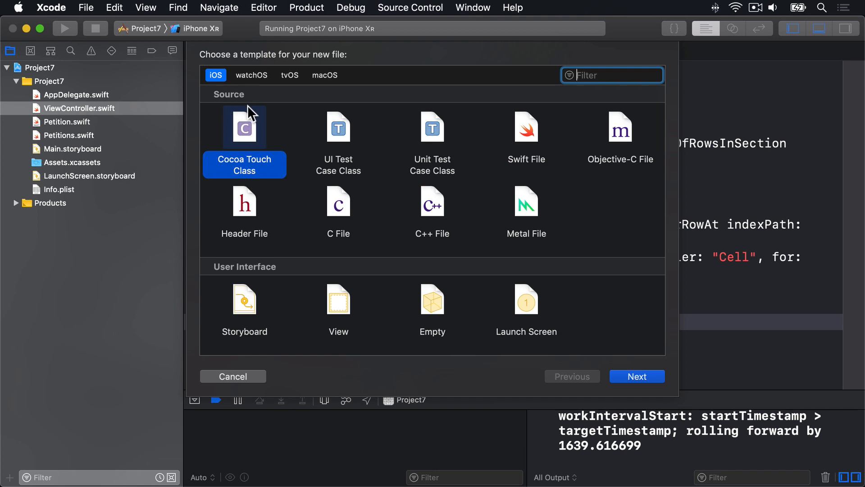
pyautogui.click(636, 376)
pyautogui.write('DetailViewController')
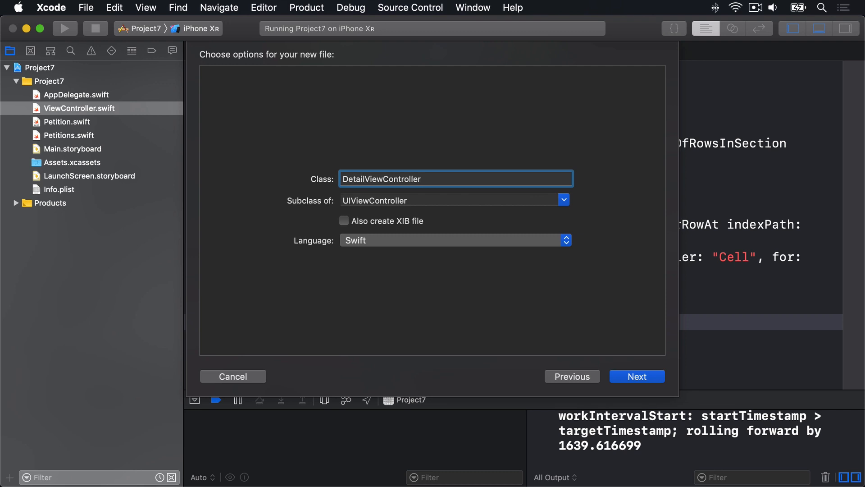
pyautogui.click(636, 377)
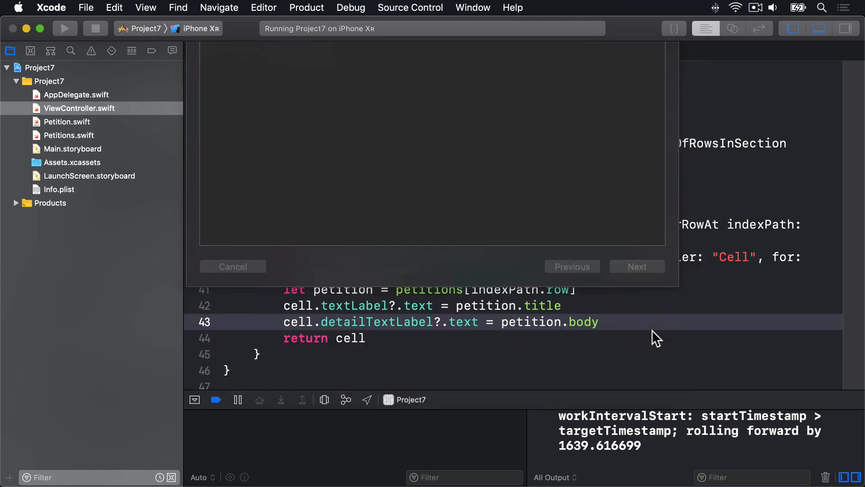
# Step: Add import WebKit and declare var webView: WKWebView! in DetailViewController.swift
pyautogui.click(88, 121)
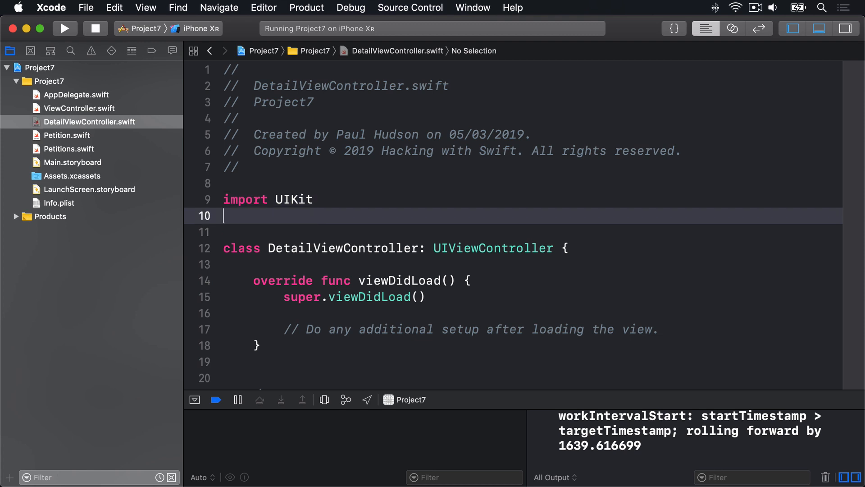
pyautogui.write('import W')
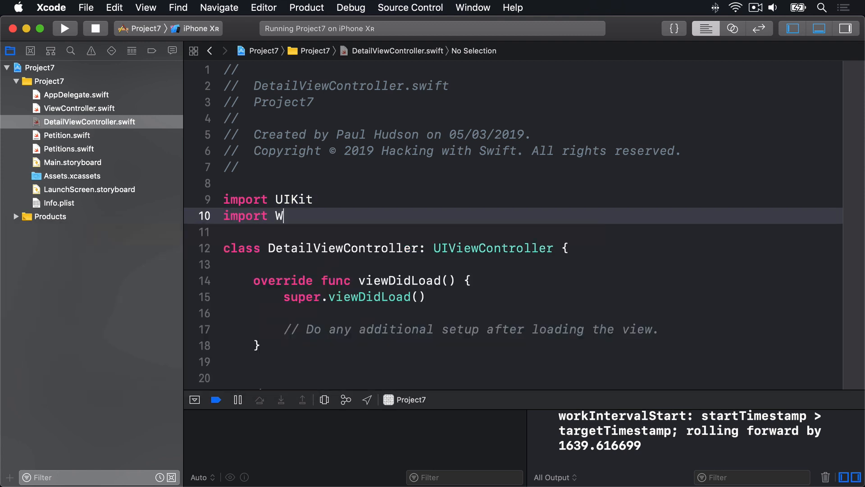
pyautogui.write('ebKit')
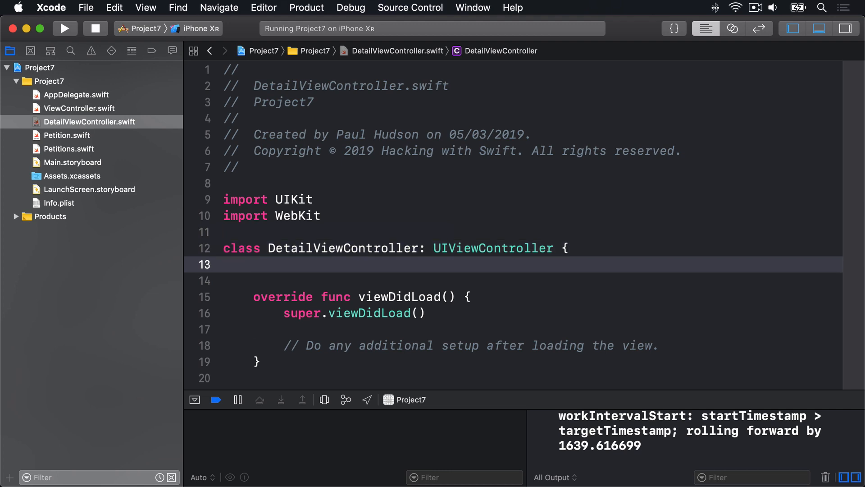
pyautogui.write('var webView:')
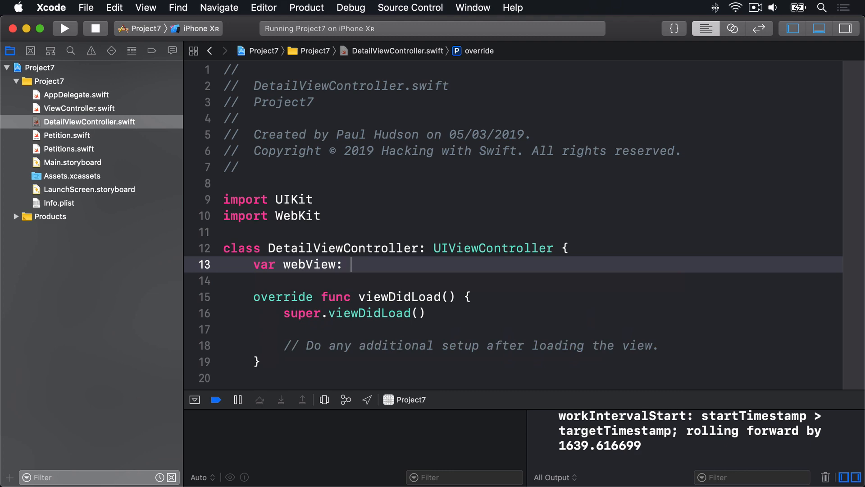
pyautogui.write('WKWebView!')
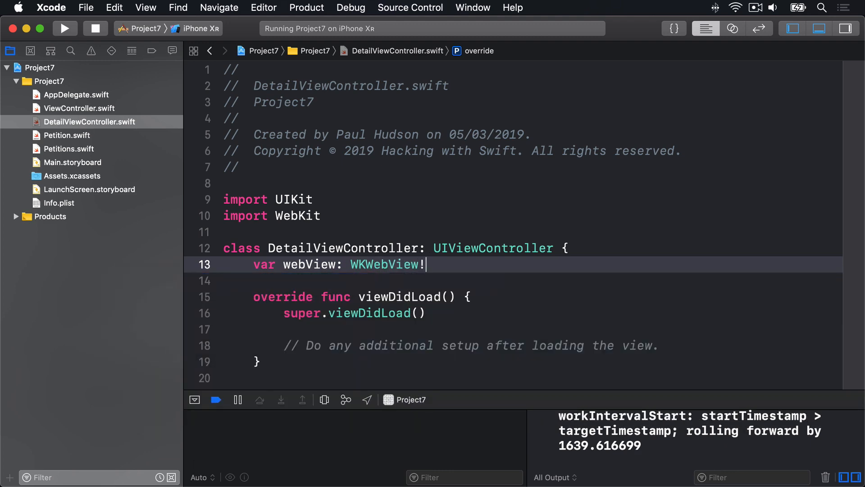
pyautogui.press('return')
pyautogui.write('override func loadView() {')
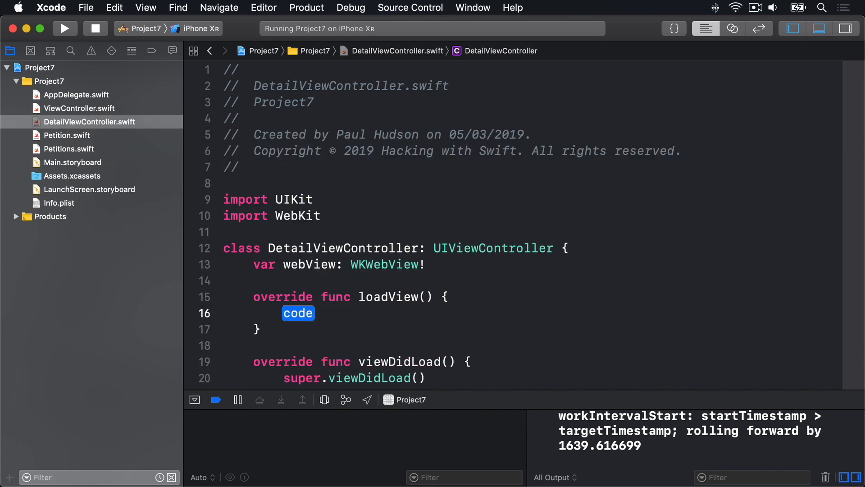
# Step: Override loadView to create a WKWebView and assign it as the controller's view
pyautogui.write('webV')
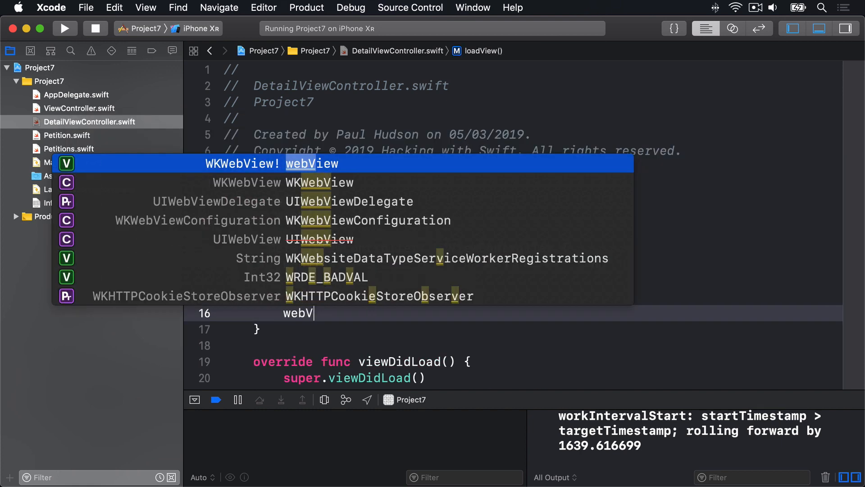
pyautogui.press('return')
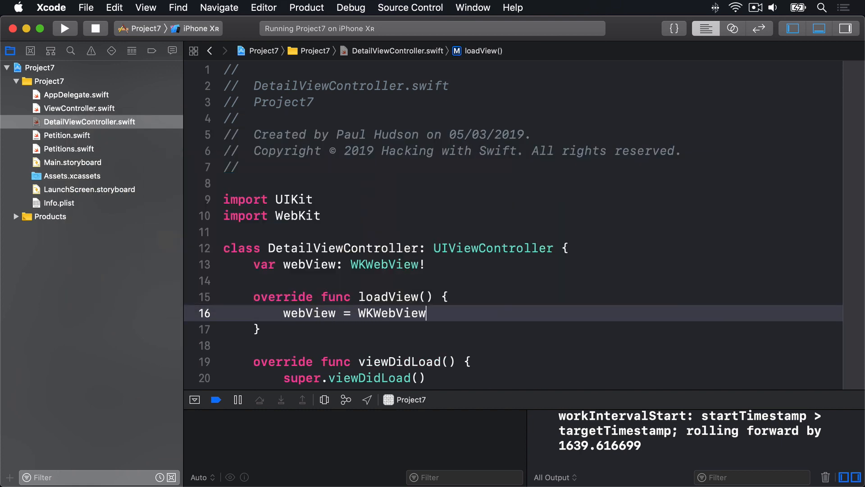
pyautogui.write('()')
pyautogui.write('view = we')
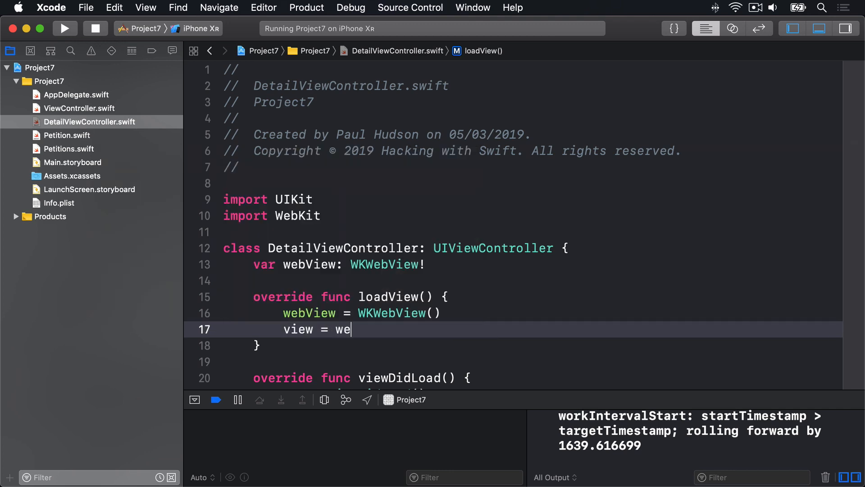
pyautogui.write('bView')
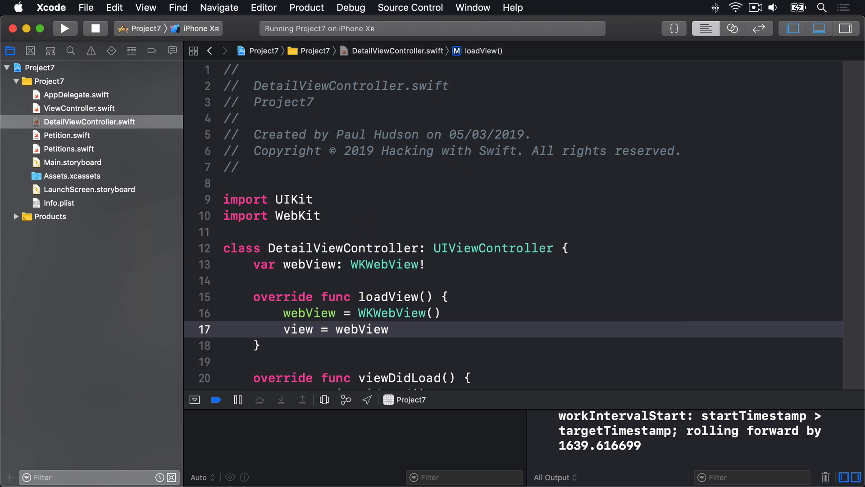
pyautogui.scroll(-3)
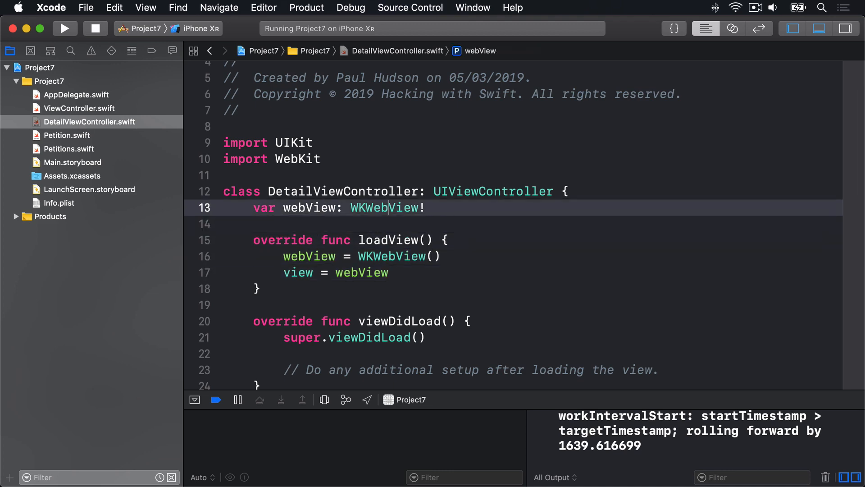
# Step: Declare var detailItem: Petition? below the webView property
pyautogui.write('var detailI')
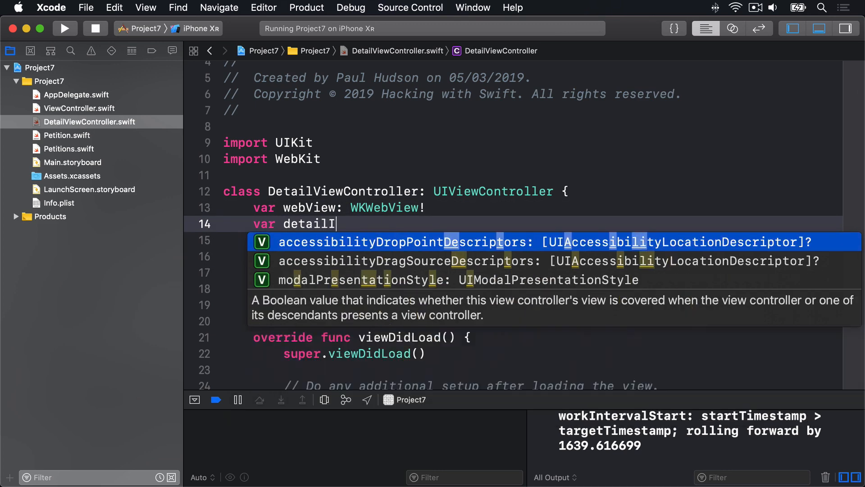
pyautogui.write('tem: Petition')
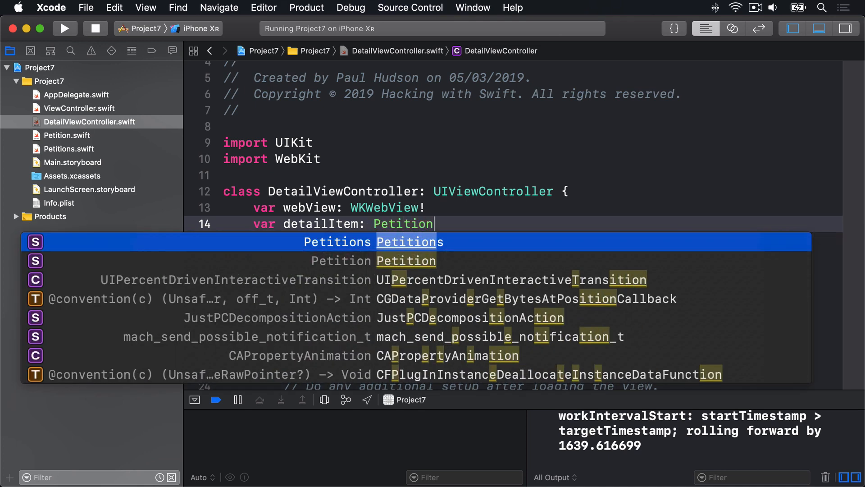
pyautogui.write('?')
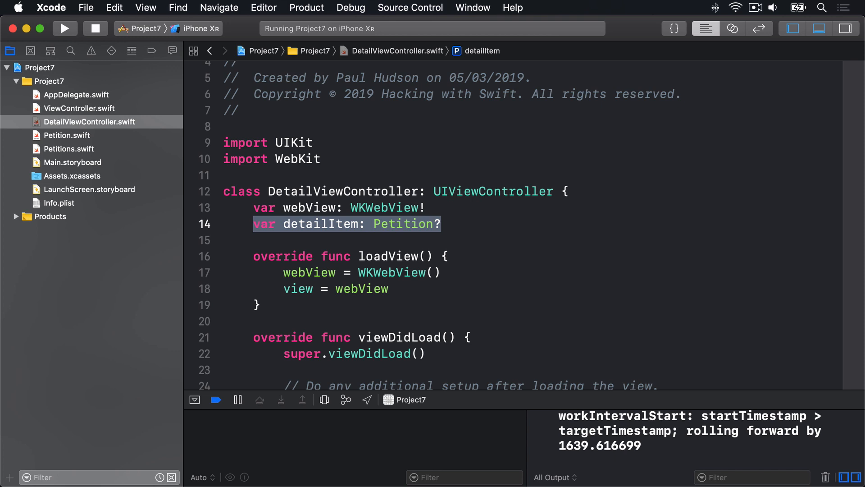
pyautogui.scroll(-3)
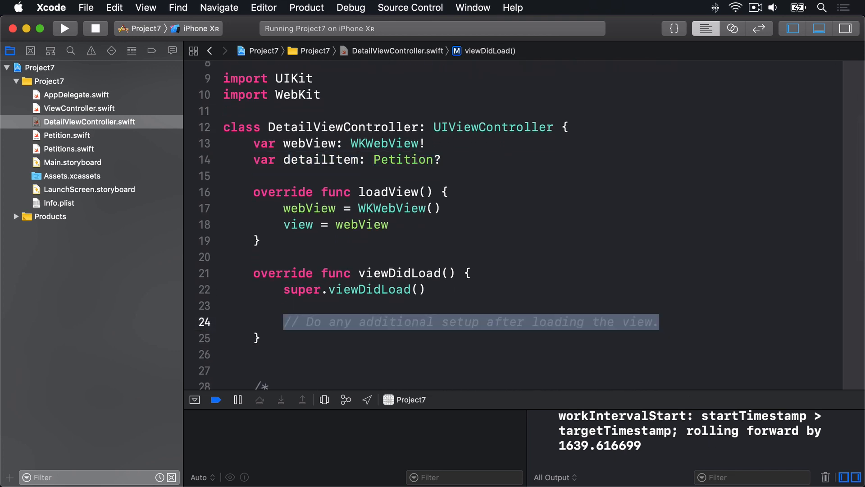
# Step: In viewDidLoad, guard-unwrap detailItem and start a multi-line html string with <html><head>
pyautogui.press('Delete')
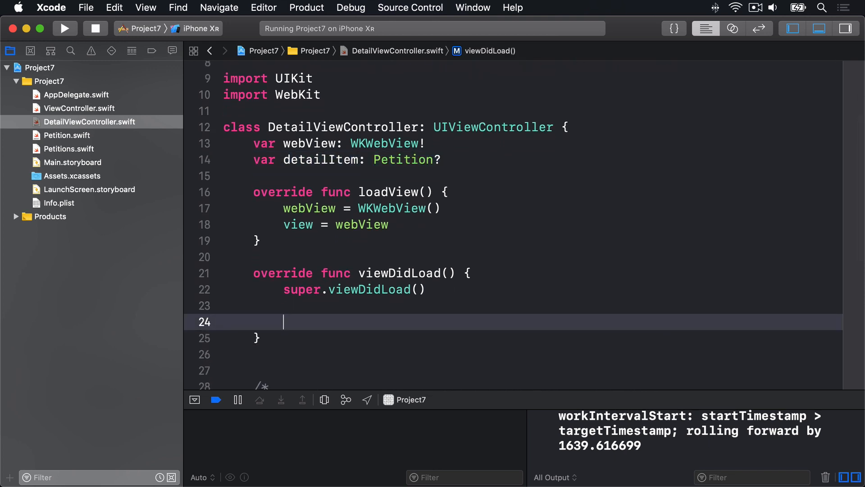
pyautogui.write('guard let detailItem = detailItem else { return')
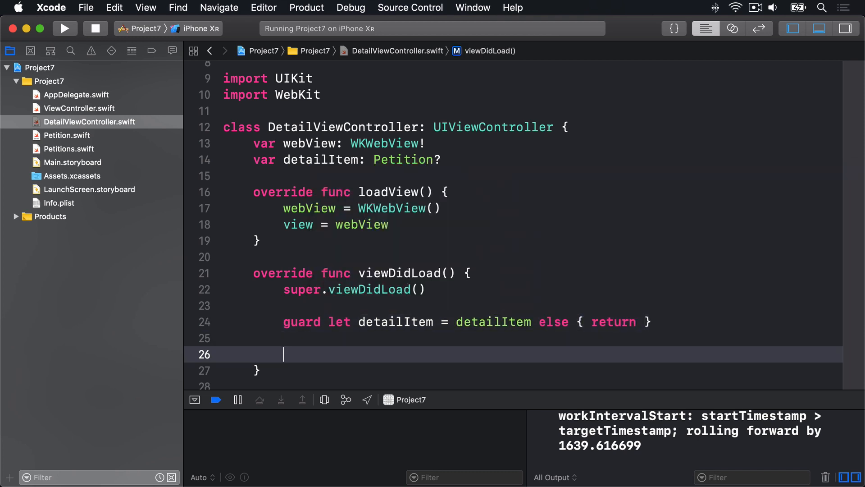
pyautogui.write('let')
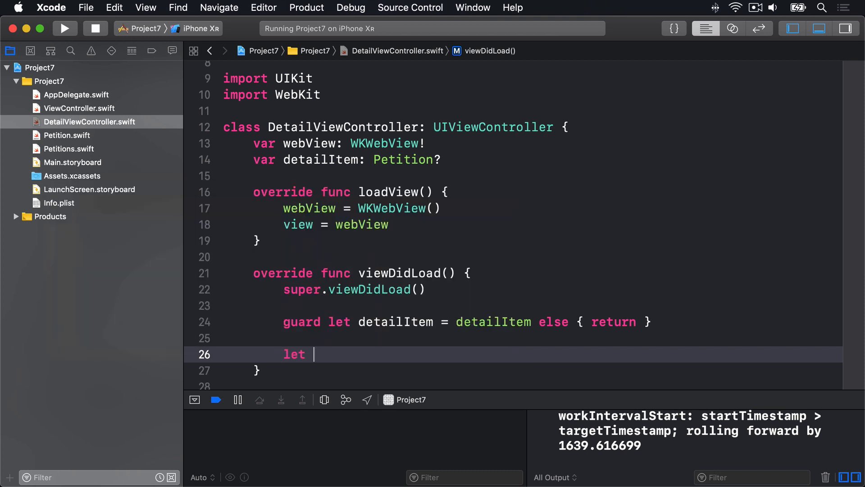
pyautogui.write('html =')
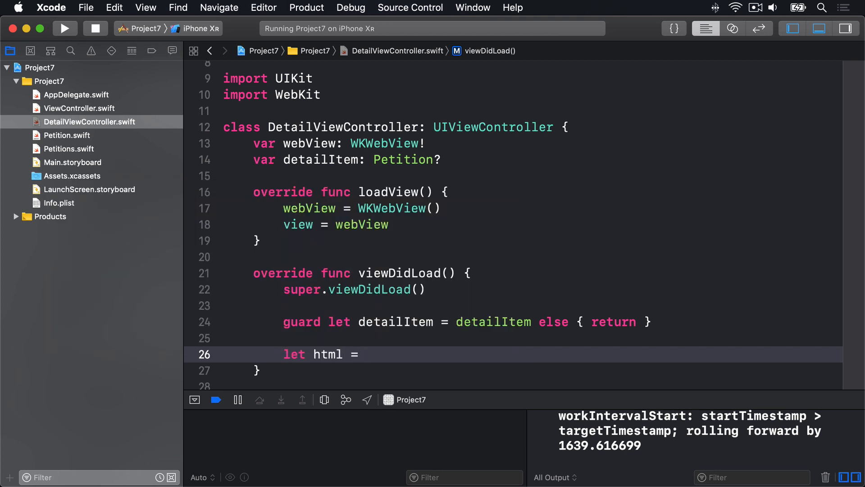
pyautogui.write('"""')
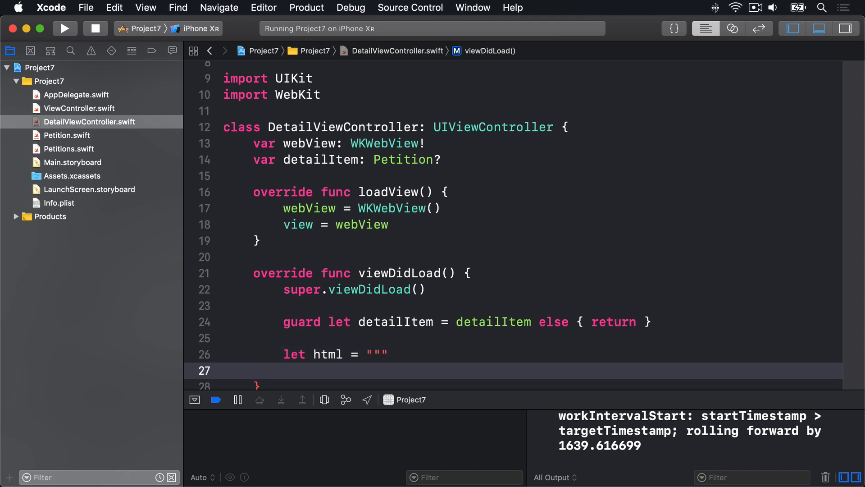
pyautogui.write('<html>')
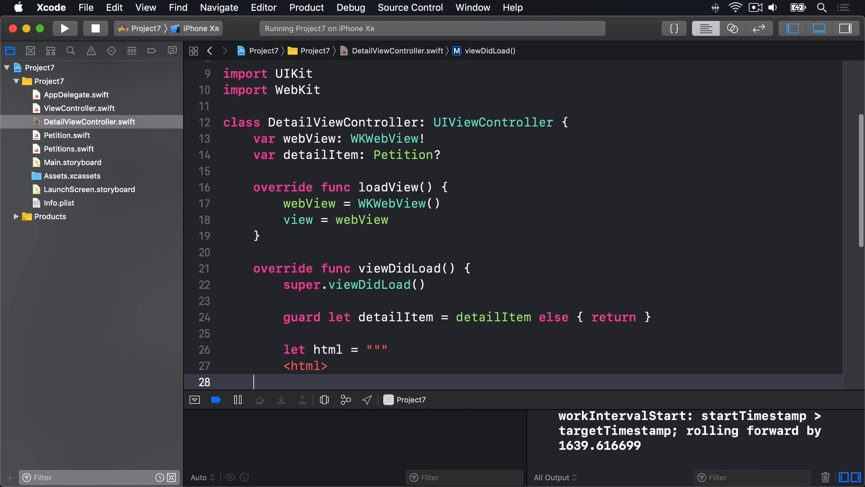
pyautogui.write('<head>')
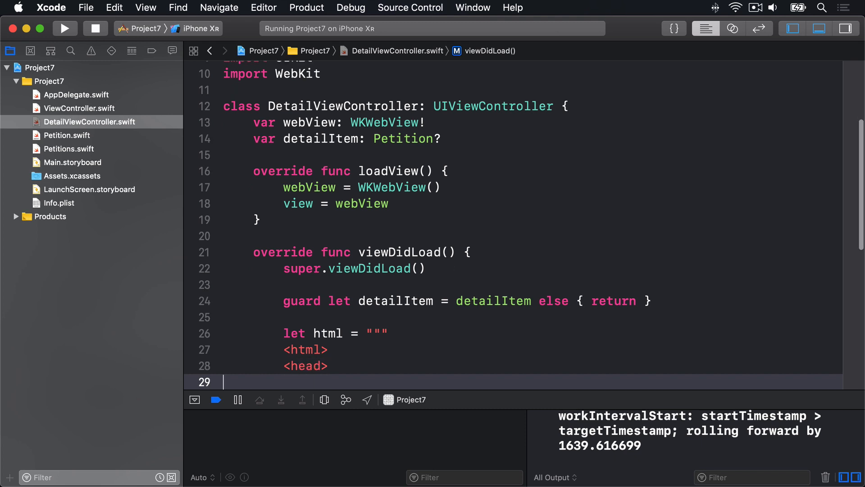
# Step: Add a viewport meta tag with width=device-width, initial-scale=1
pyautogui.write('<meta n')
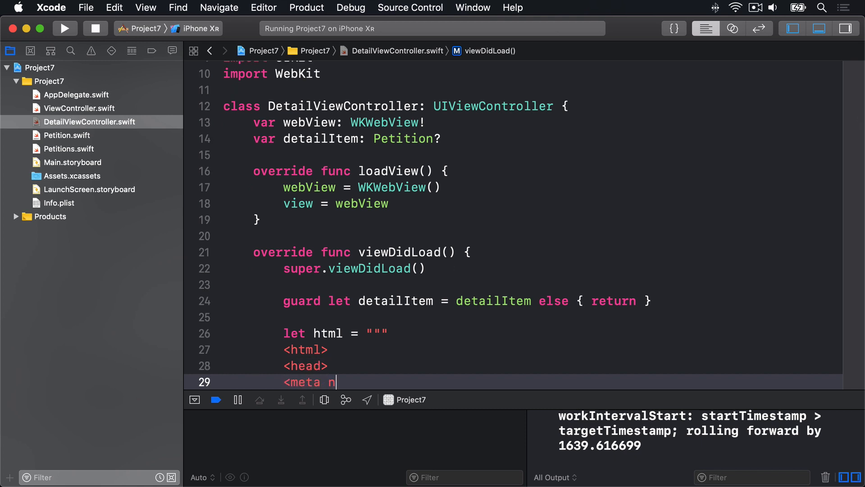
pyautogui.write('ame="viewport"')
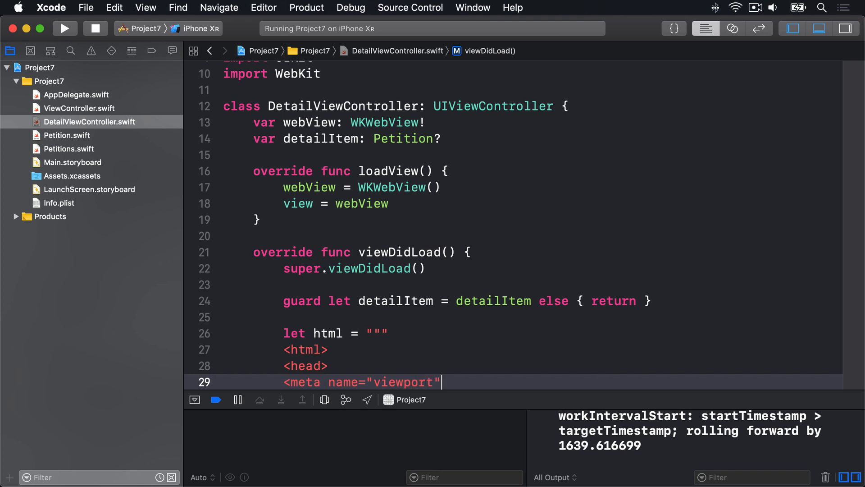
pyautogui.write('content="')
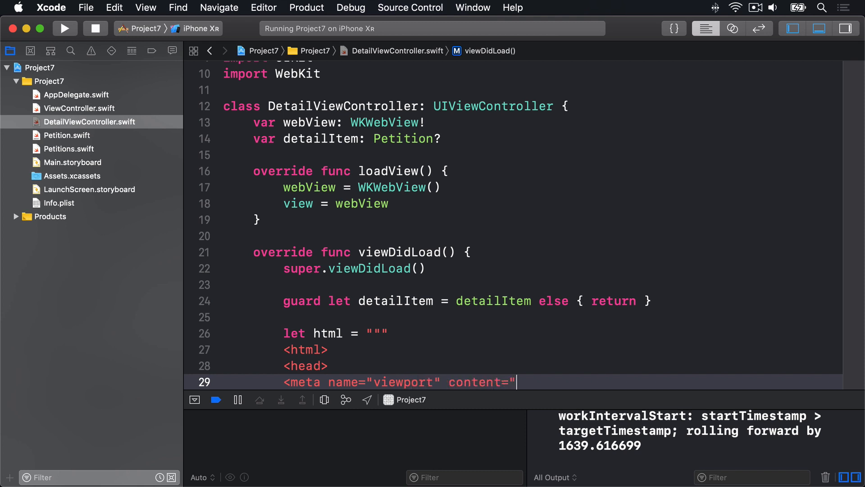
pyautogui.write('width=dev')
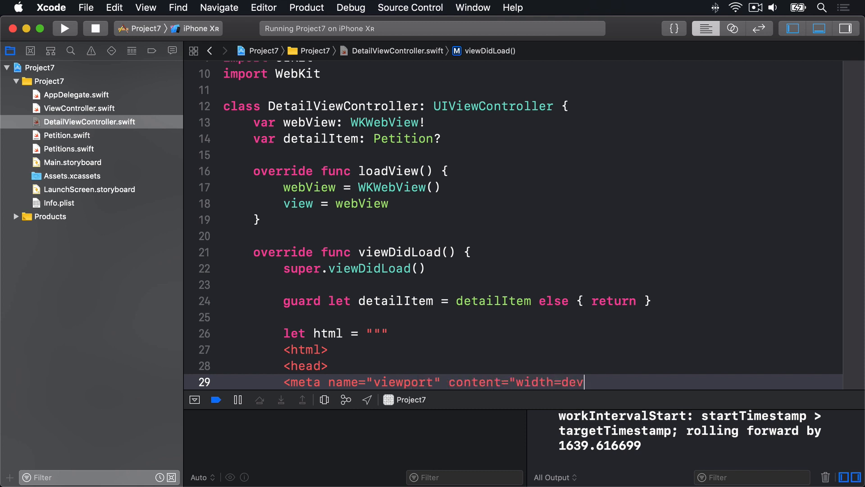
pyautogui.write('ice-width, initia')
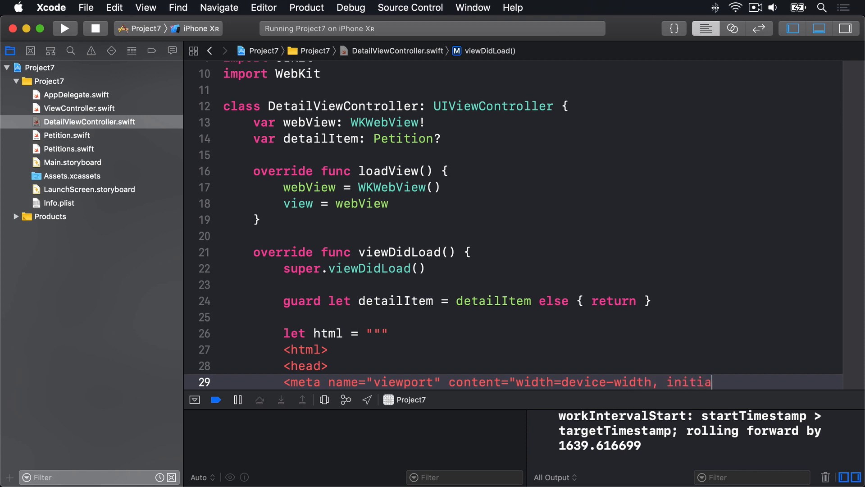
pyautogui.write('l-scale=1"')
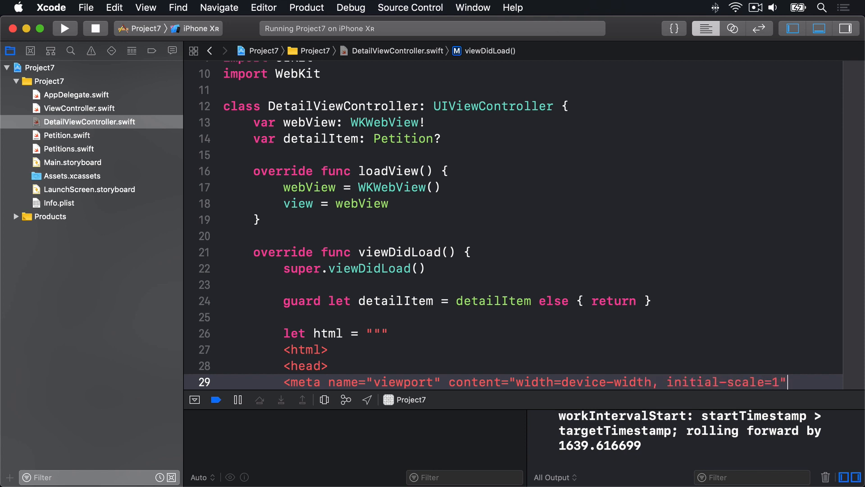
pyautogui.write('">')
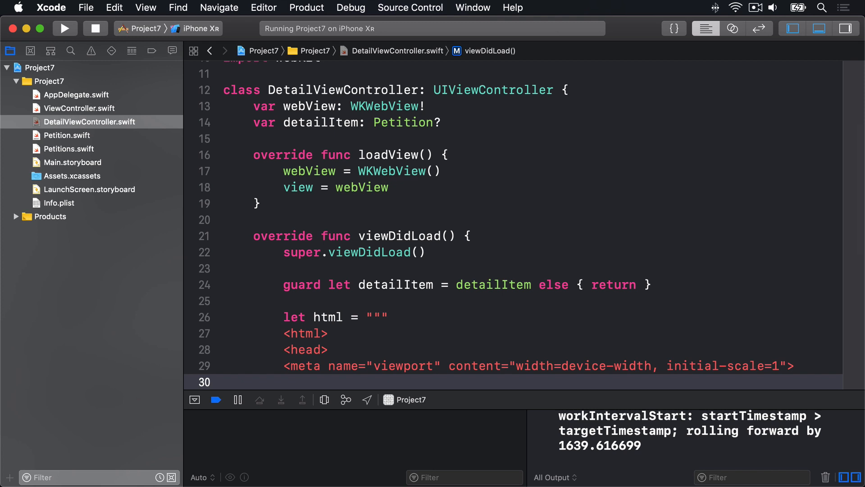
# Step: Add a style block setting body font-size to 150% and close the head
pyautogui.write('<sty')
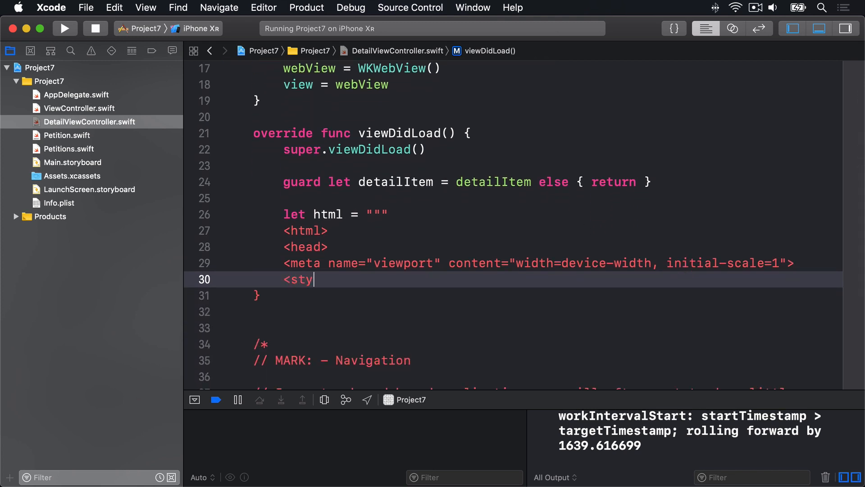
pyautogui.write('le> body')
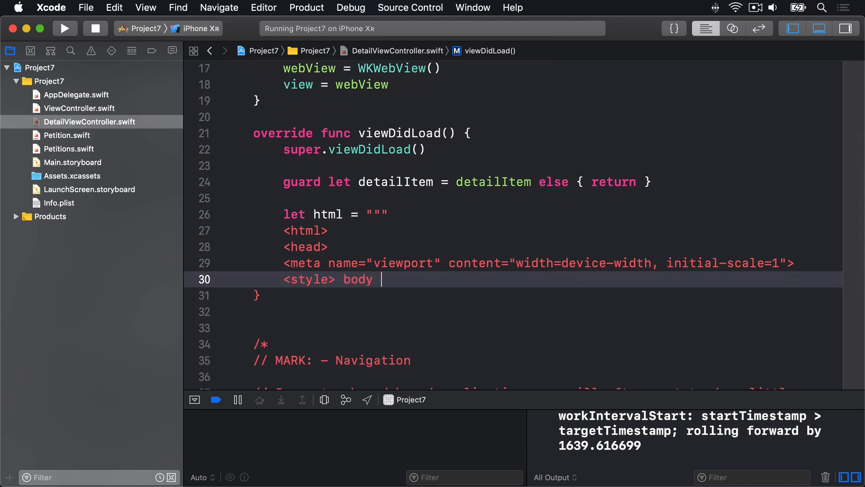
pyautogui.write('{')
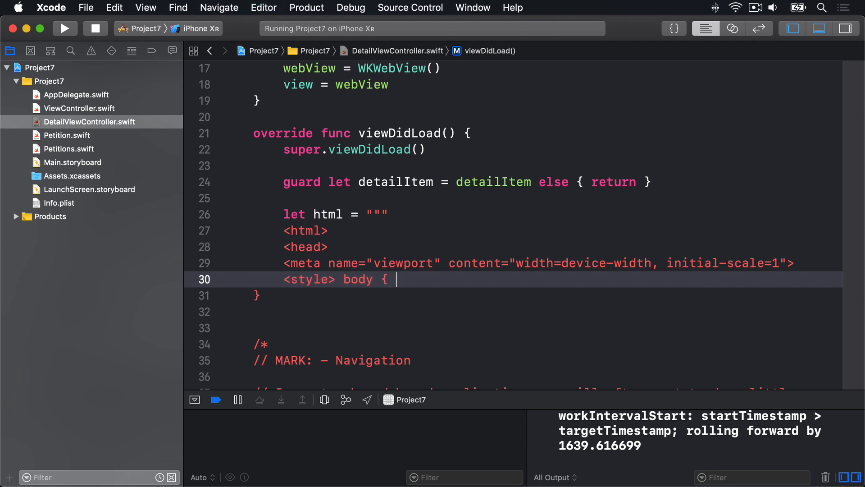
pyautogui.write('font-size:')
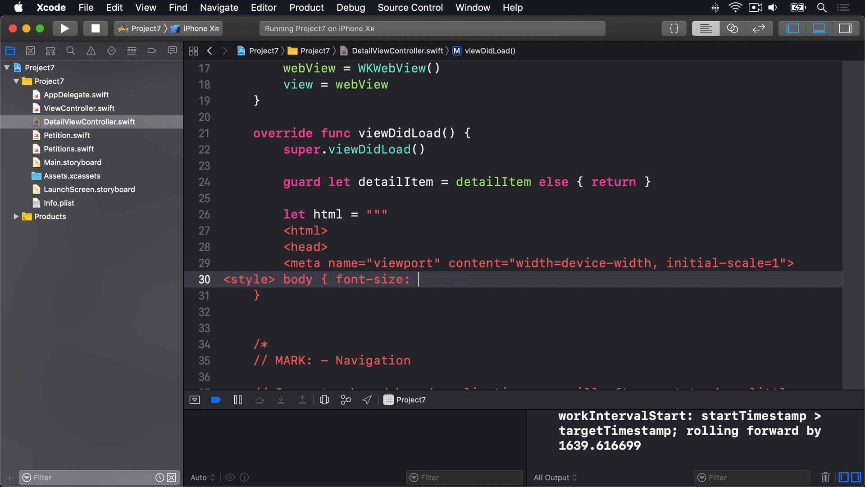
pyautogui.write('150%')
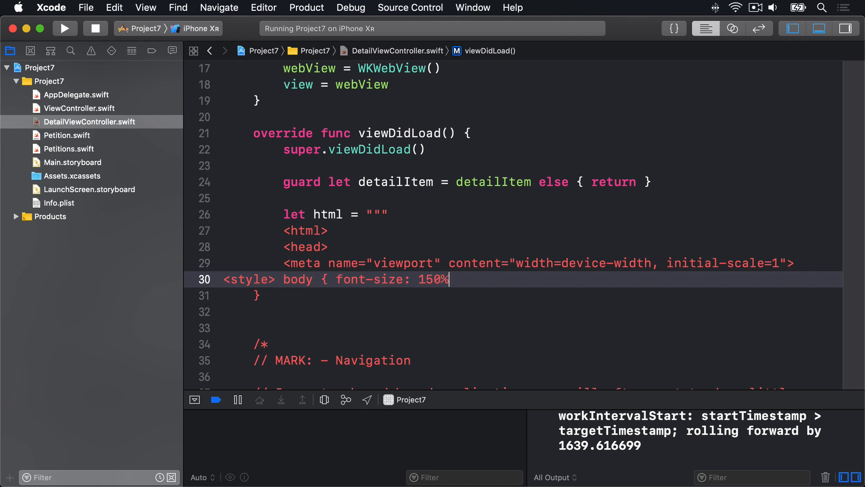
pyautogui.write('; } </')
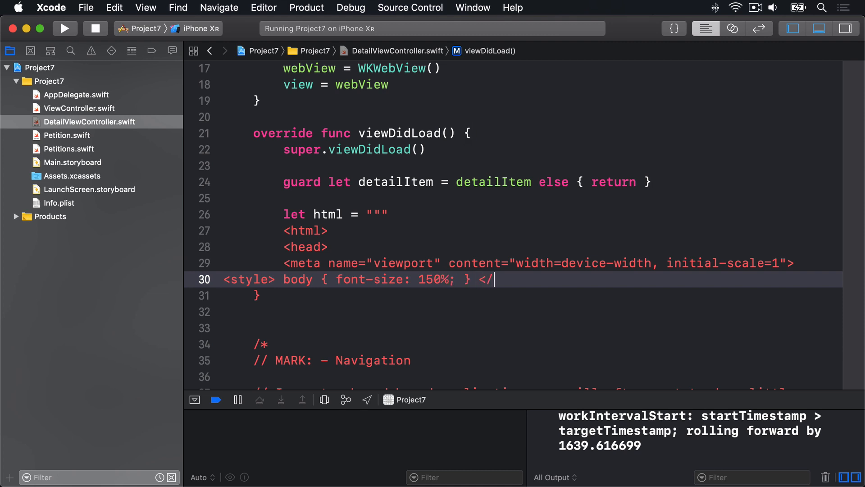
pyautogui.write('style>')
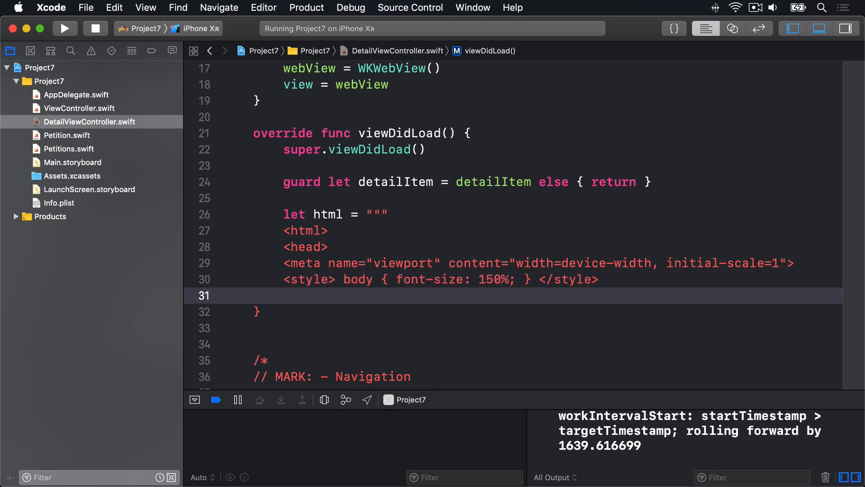
pyautogui.write('</head>')
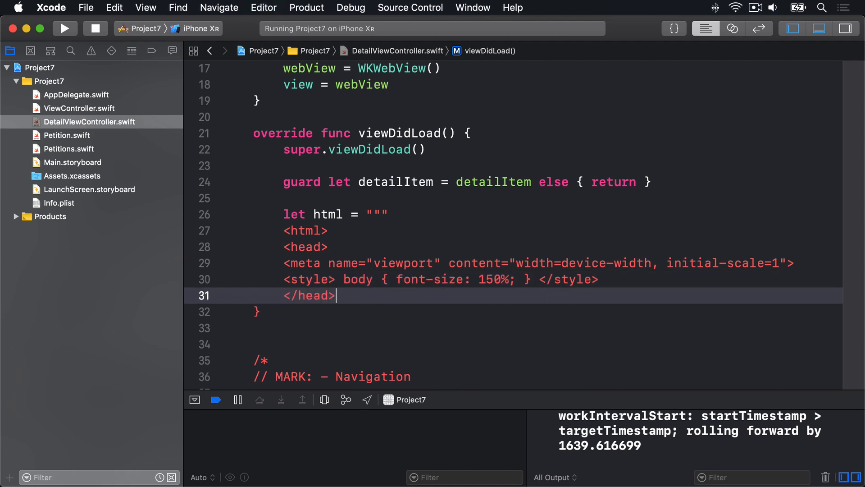
# Step: Write the body containing \(detailItem.body) and close the html string
pyautogui.write('<bo')
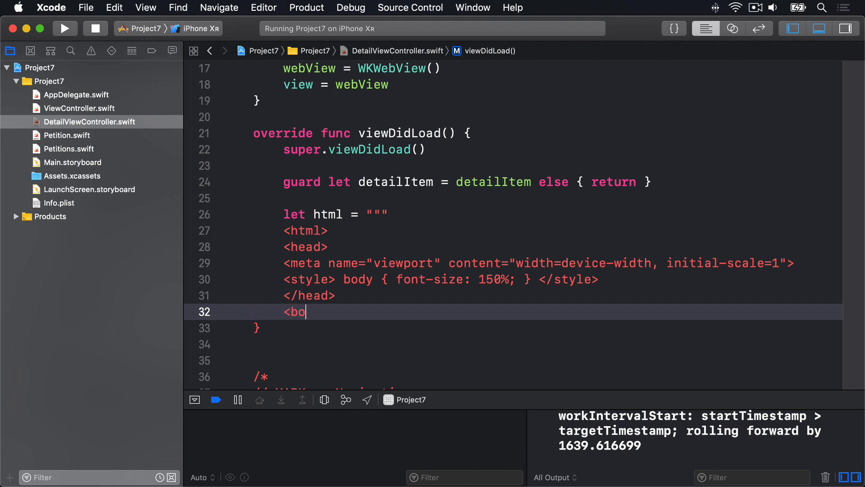
pyautogui.write('dy>')
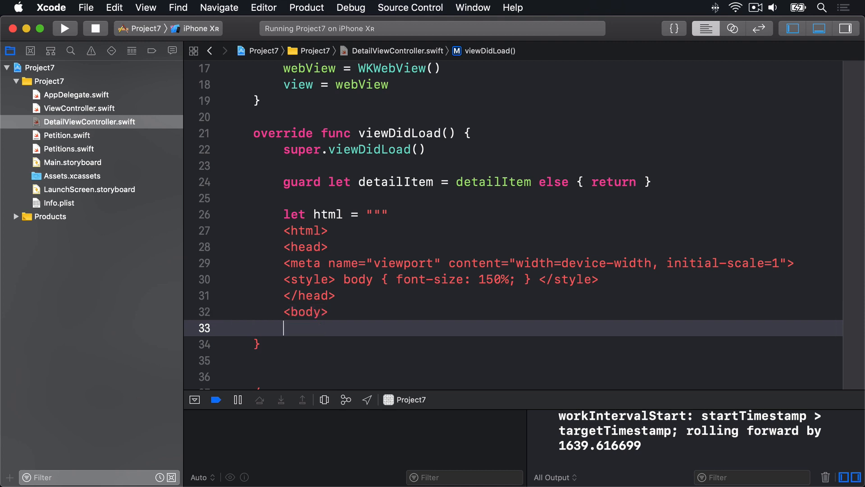
pyautogui.write('\\(deta')
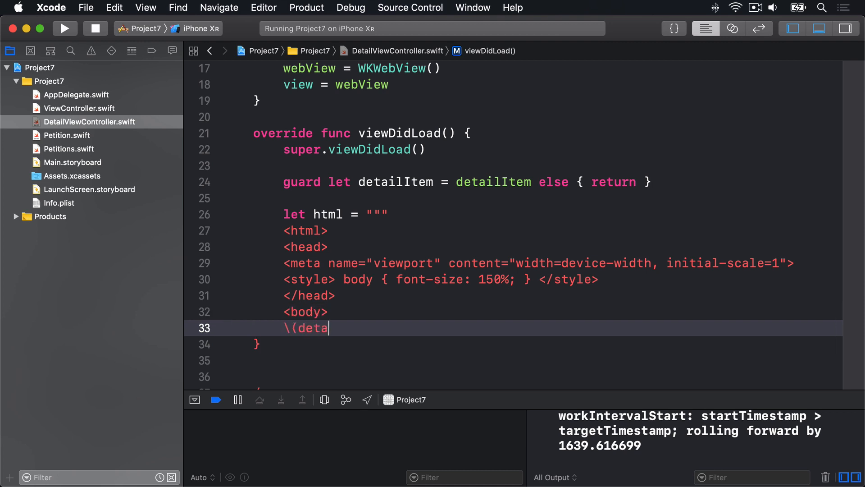
pyautogui.write('ilItem.body)')
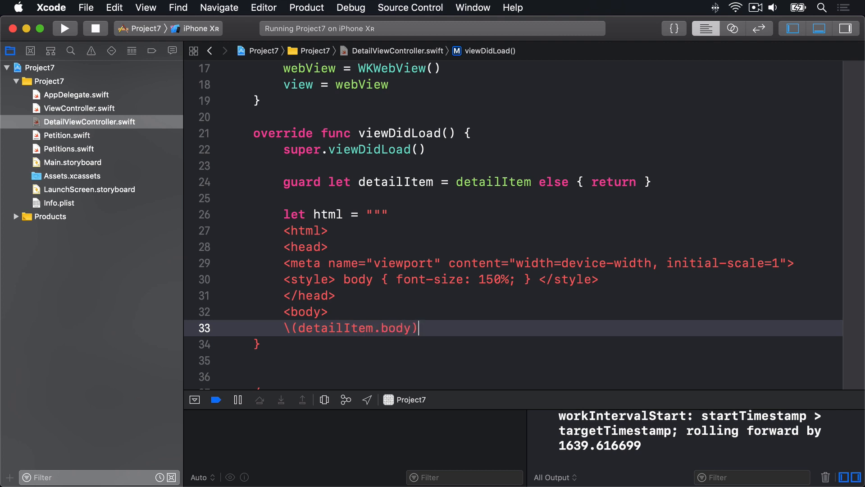
pyautogui.write('</body>')
pyautogui.click(512, 360)
pyautogui.write('</html>')
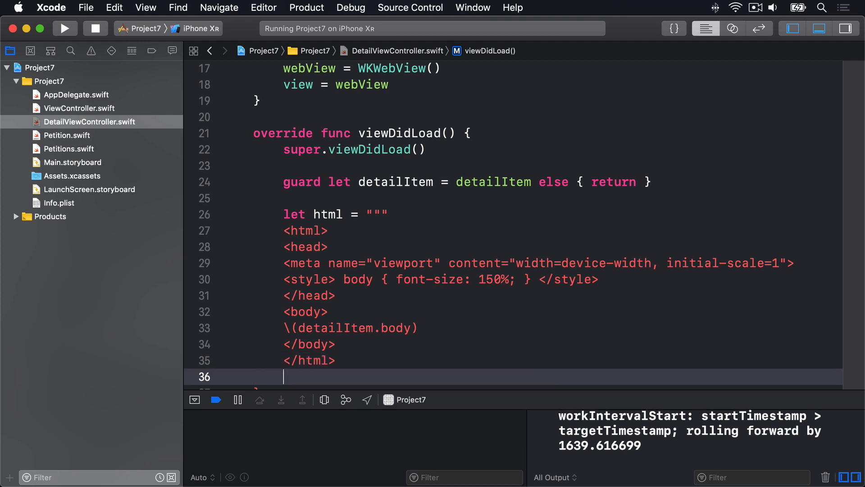
pyautogui.write('"""')
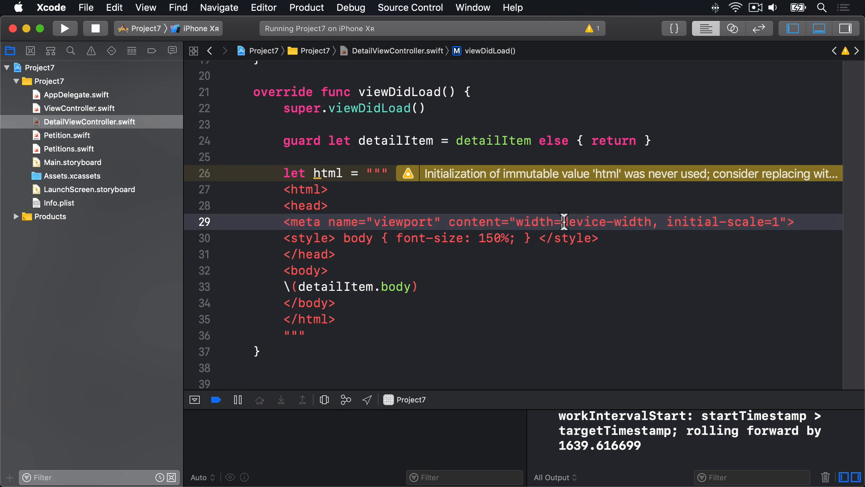
# Step: Select across the line below the closed HTML string in viewDidLoad
pyautogui.moveTo(561, 222); pyautogui.dragTo(778, 222)
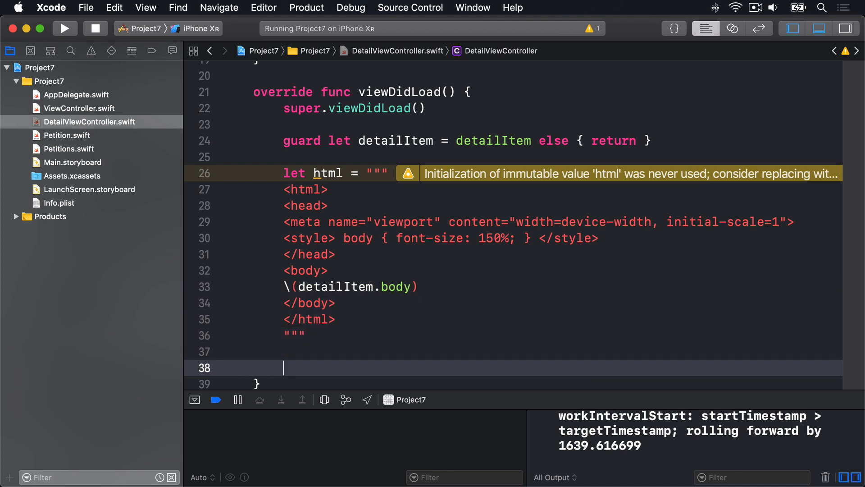
# Step: Add webView.loadHTMLString(html, baseURL: nil) after the html string
pyautogui.write('webView.loadHTMLString(html, baseURL: nil')
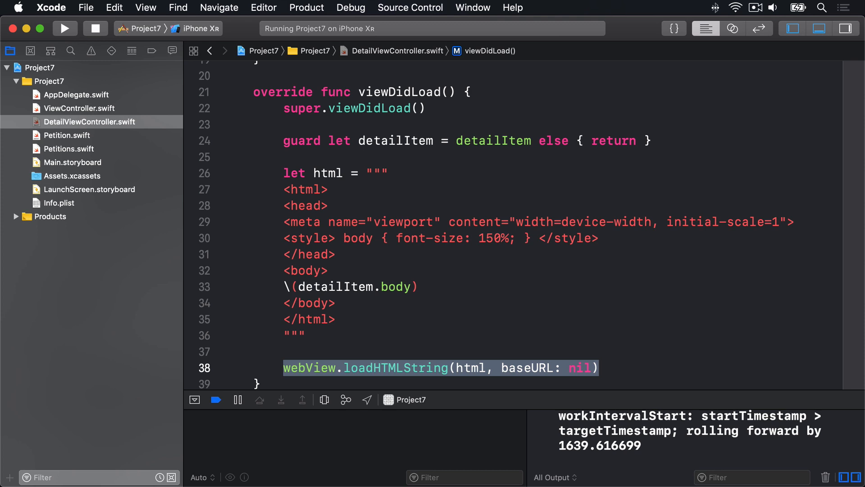
pyautogui.doubleClick(395, 367)
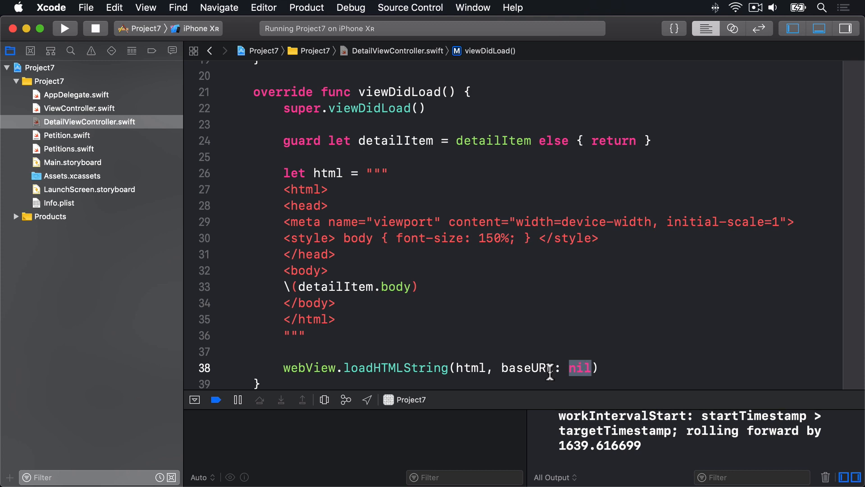
# Step: In ViewController.swift didSelectRowAt, create DetailViewController and set detailItem to petitions[indexPath.row]
pyautogui.click(79, 109)
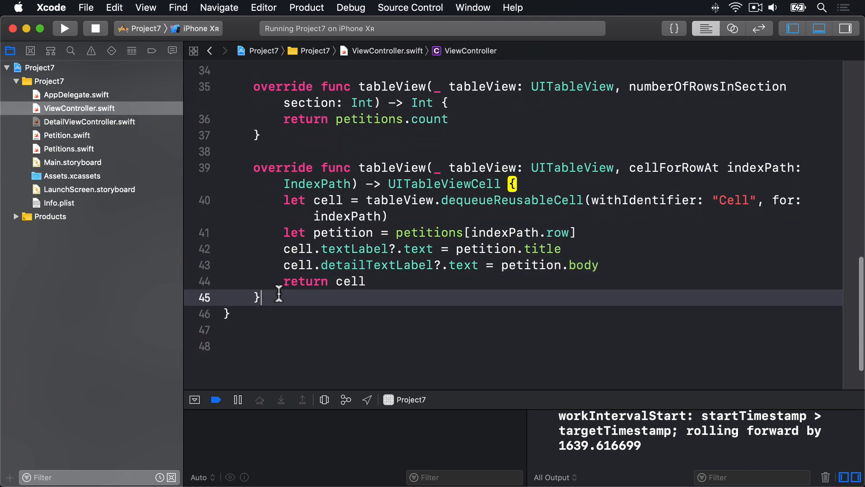
pyautogui.write('didSelectRowAt indexPath: IndexPath) {')
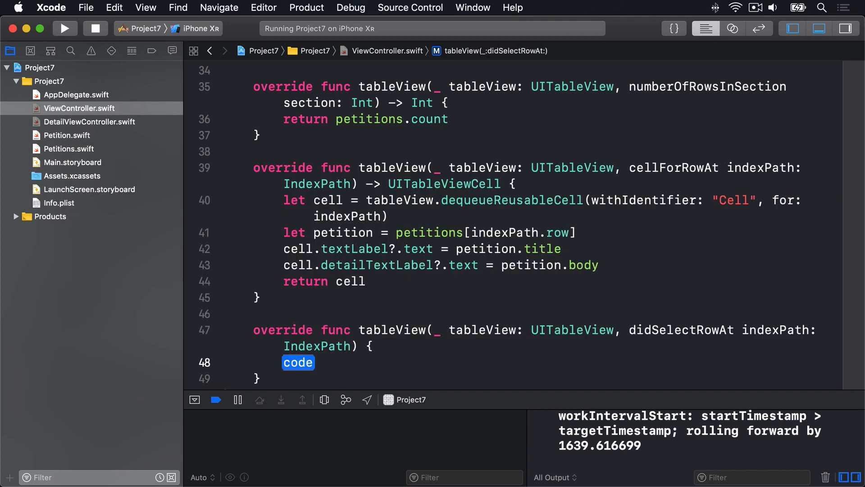
pyautogui.write('let vc =')
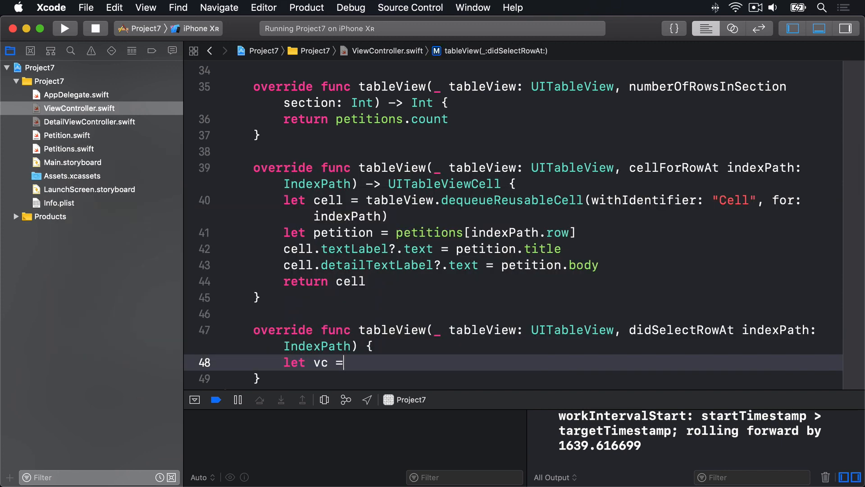
pyautogui.write('DetailViewController')
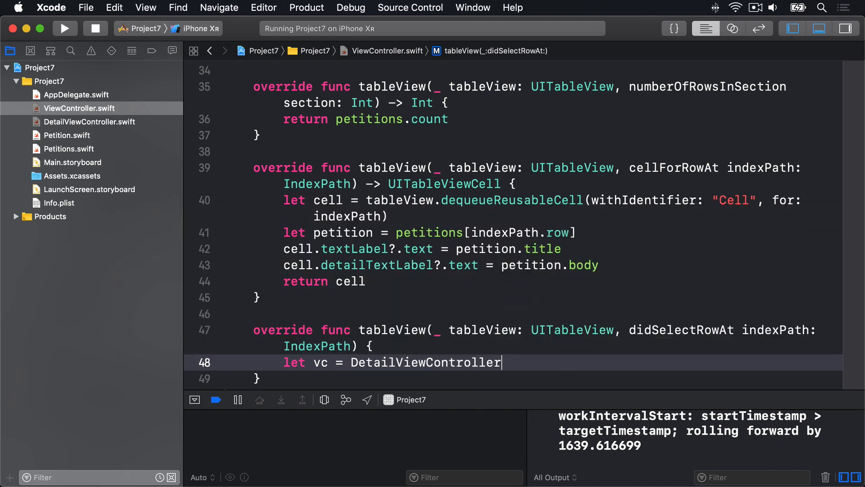
pyautogui.write('()')
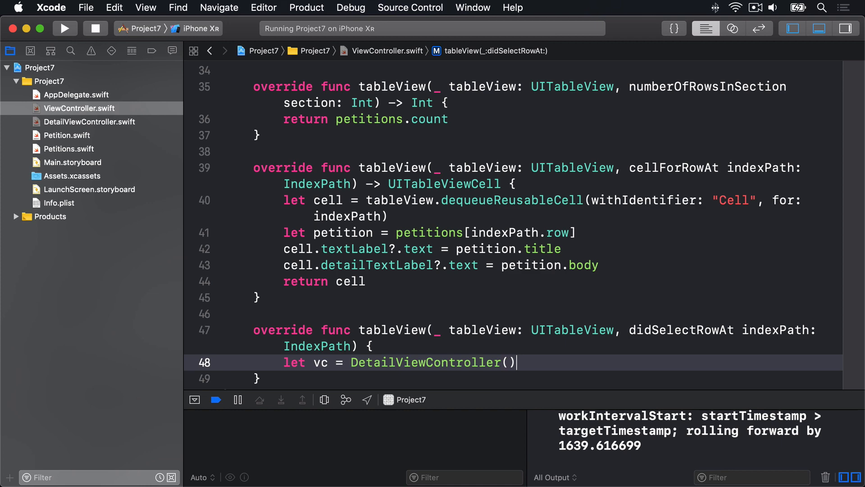
pyautogui.write('v')
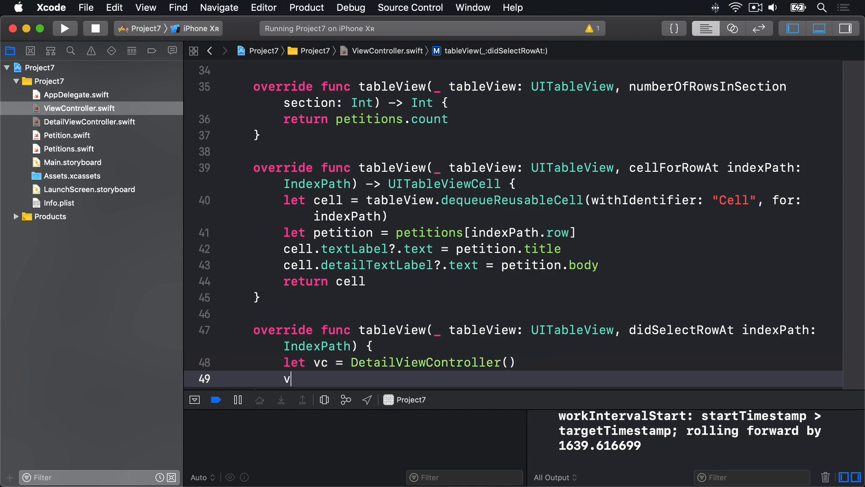
pyautogui.write('c.detailItem = petitions[indexPath.row')
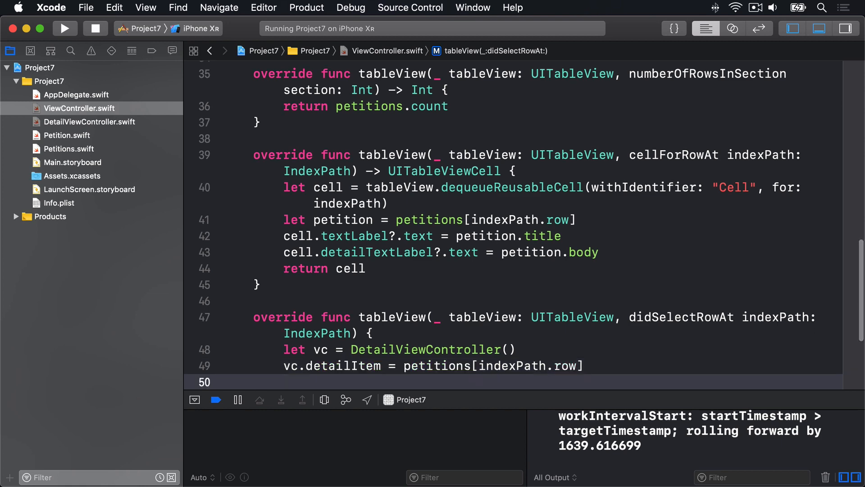
# Step: Push vc onto the navigation controller with animated: true
pyautogui.write('navig')
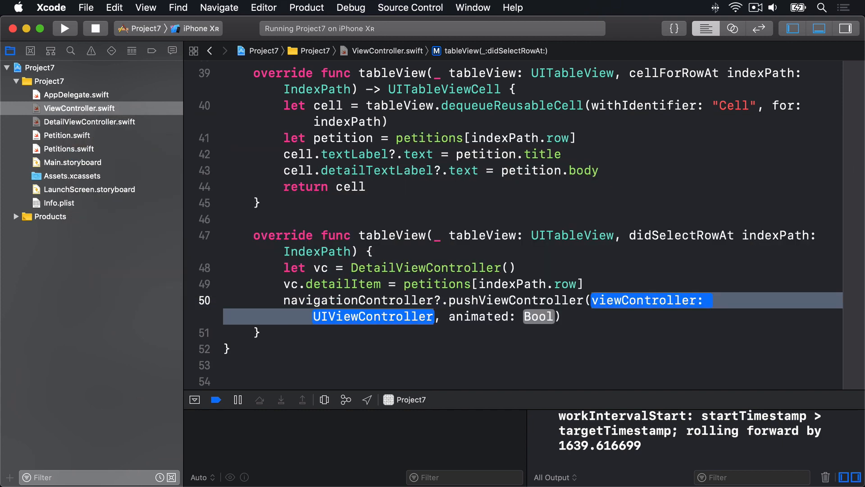
pyautogui.write('vc')
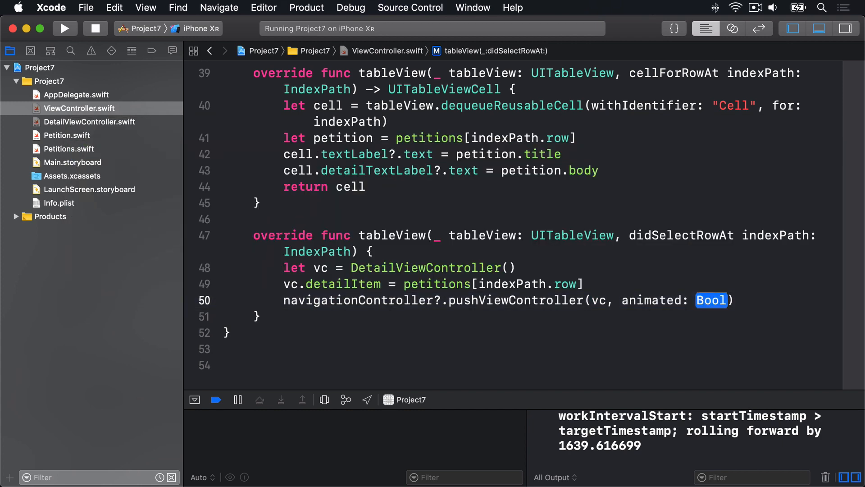
pyautogui.write('true')
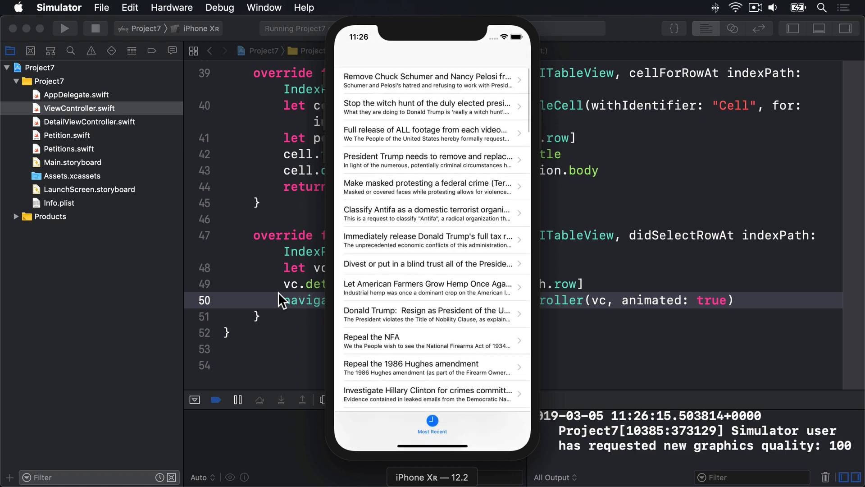
pyautogui.moveTo(439, 325)
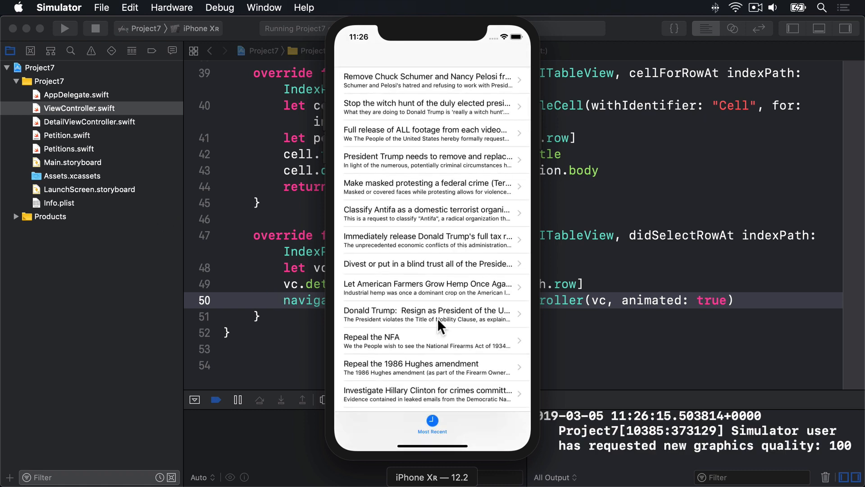
pyautogui.moveTo(422, 341)
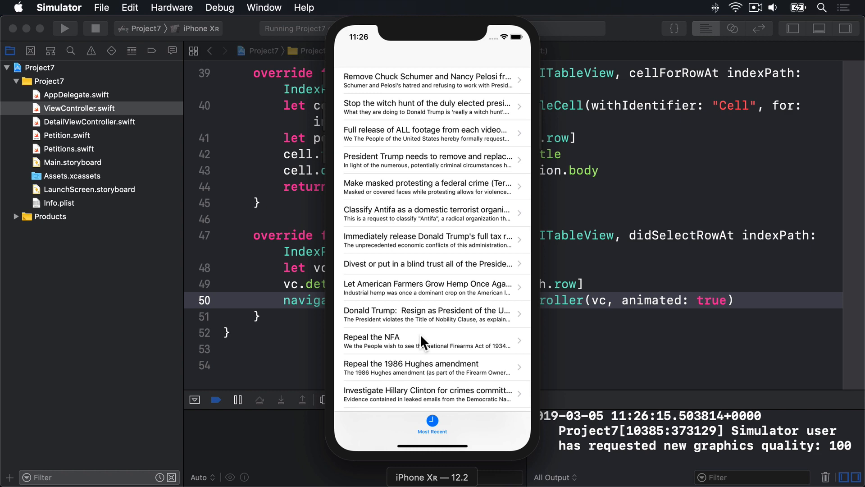
pyautogui.moveTo(424, 331)
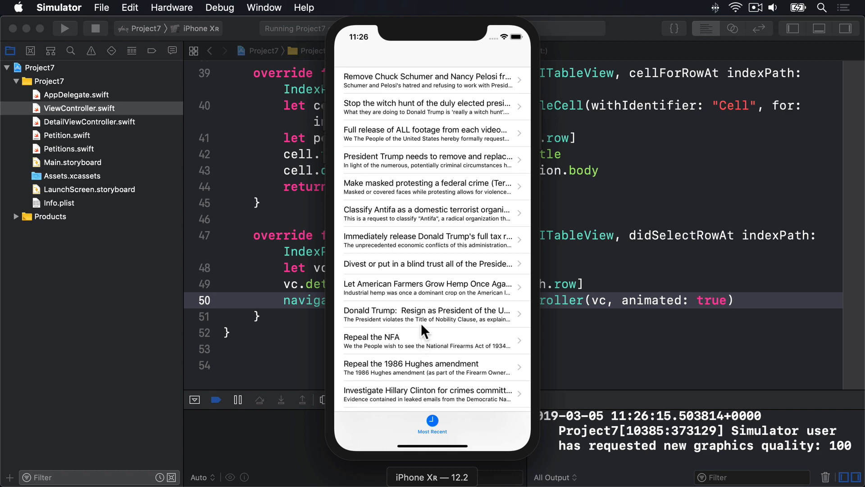
# Step: Open the hemp farming petition's text, go back, then open the Cameroon petition's text
pyautogui.click(431, 287)
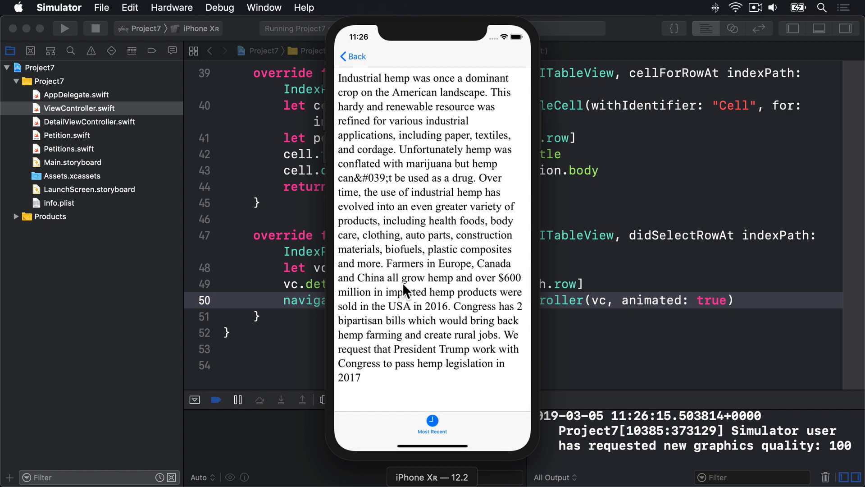
pyautogui.moveTo(380, 91)
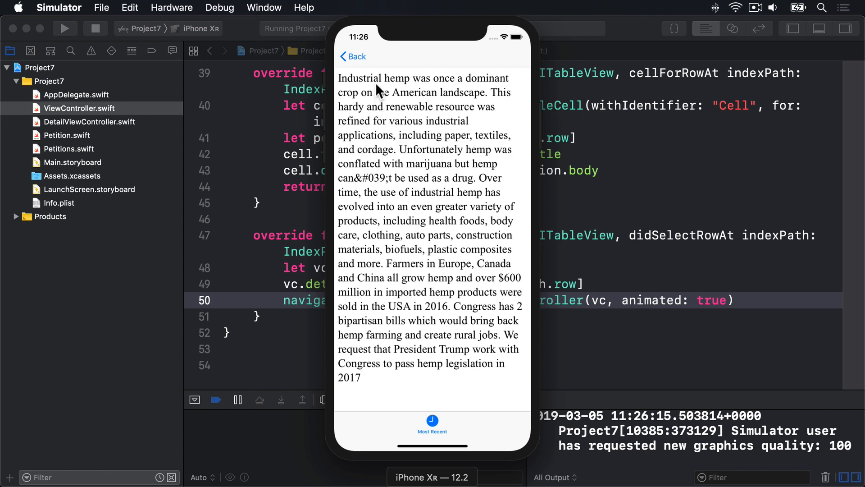
pyautogui.moveTo(431, 109)
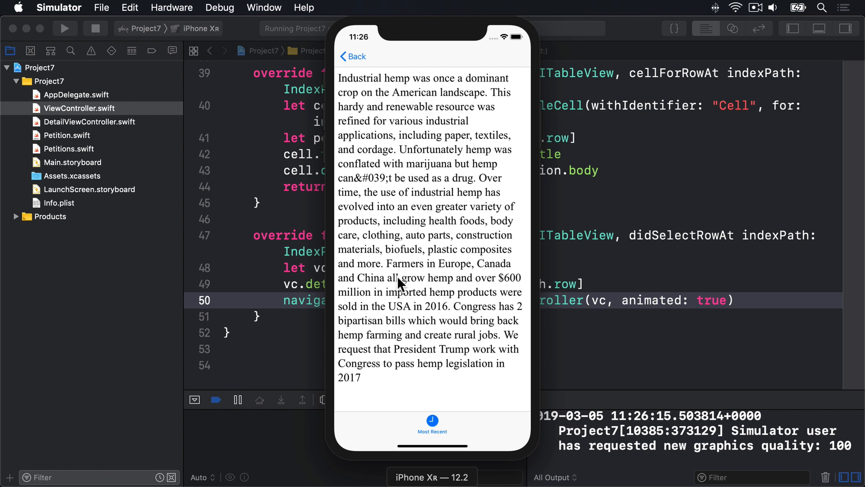
pyautogui.moveTo(422, 169)
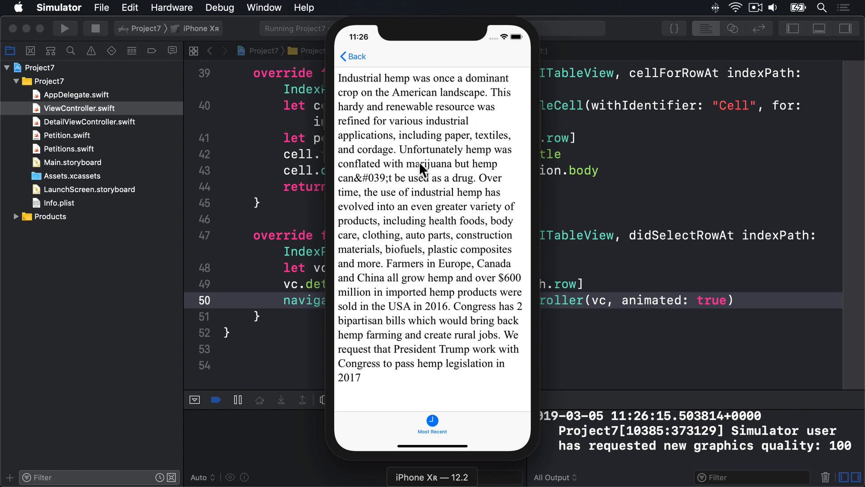
pyautogui.click(353, 55)
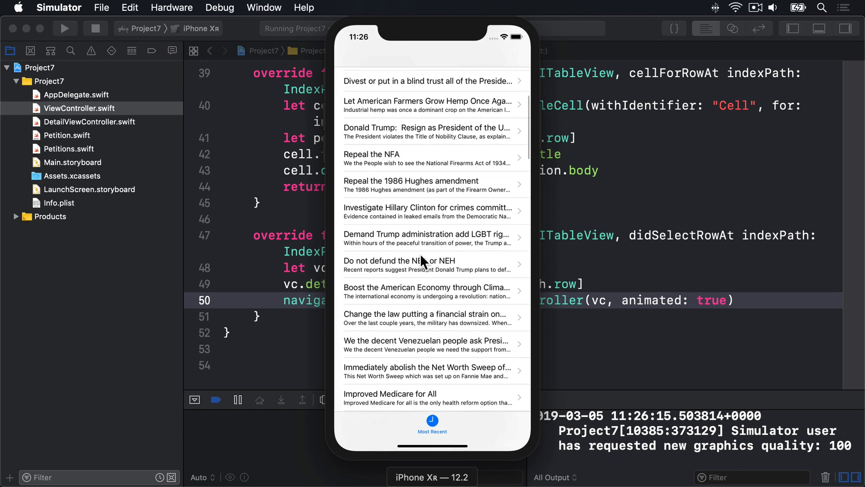
pyautogui.scroll(-3)
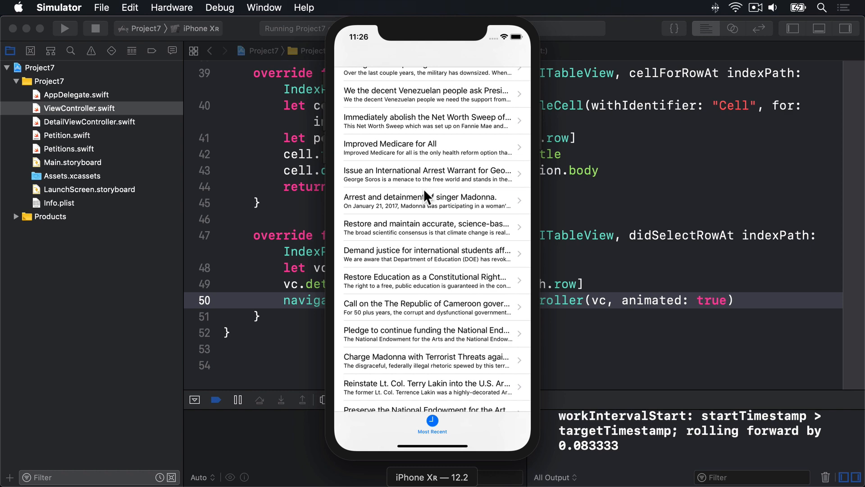
pyautogui.moveTo(452, 312)
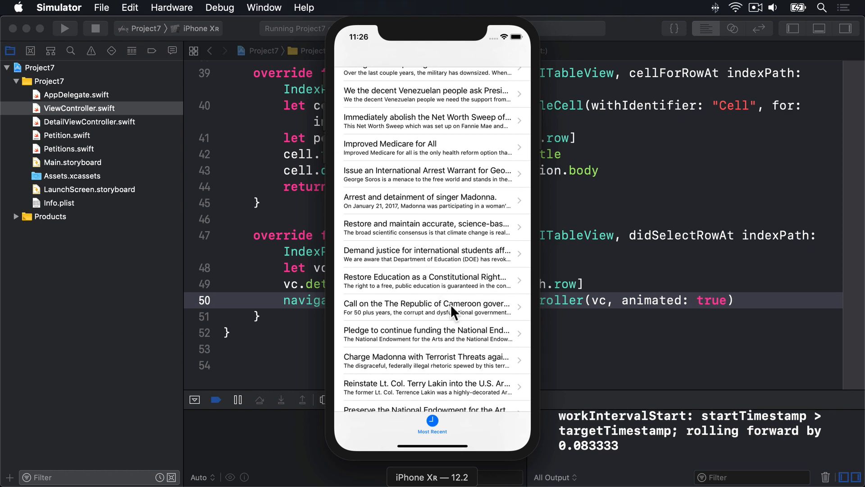
pyautogui.click(431, 307)
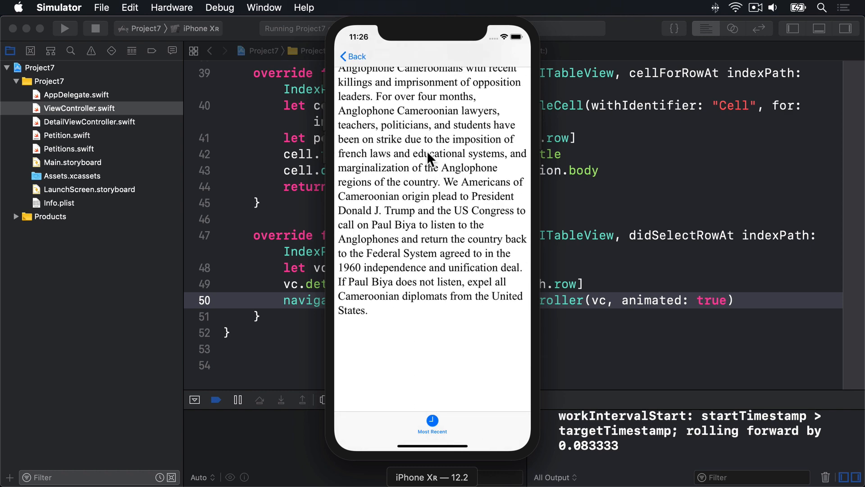